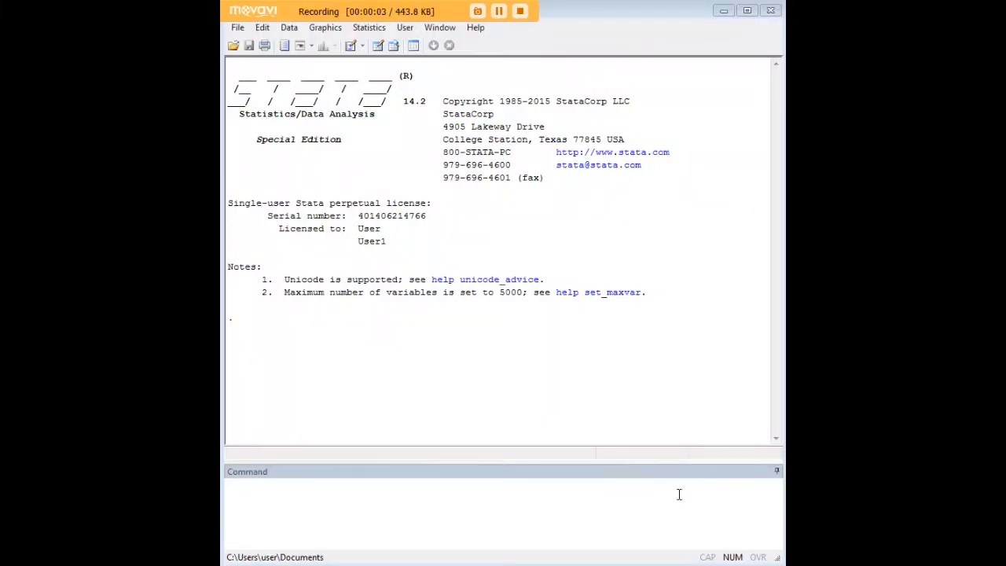
# Step: Load the census13 example dataset with webuse
pyautogui.write('webuse census13')
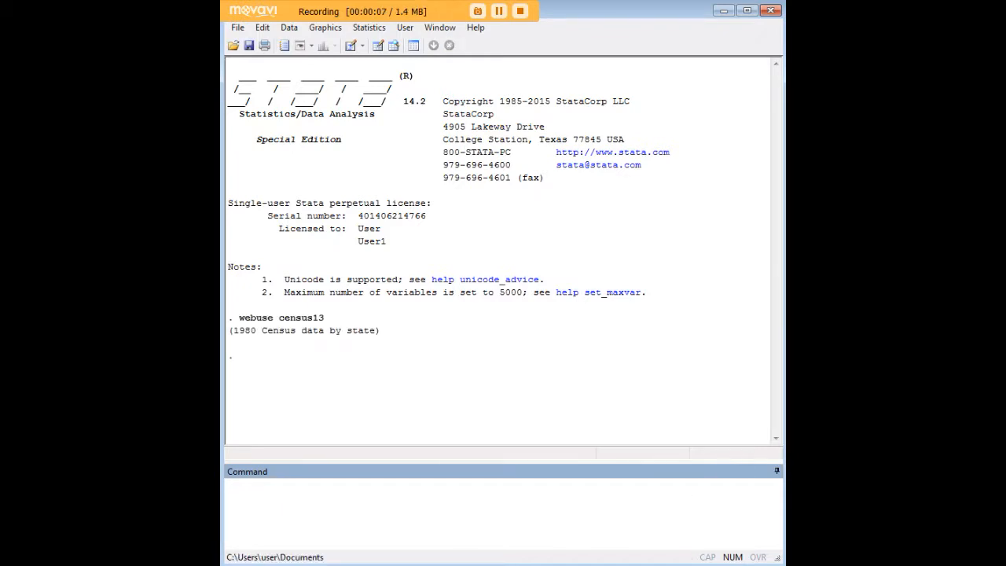
pyautogui.write('e')
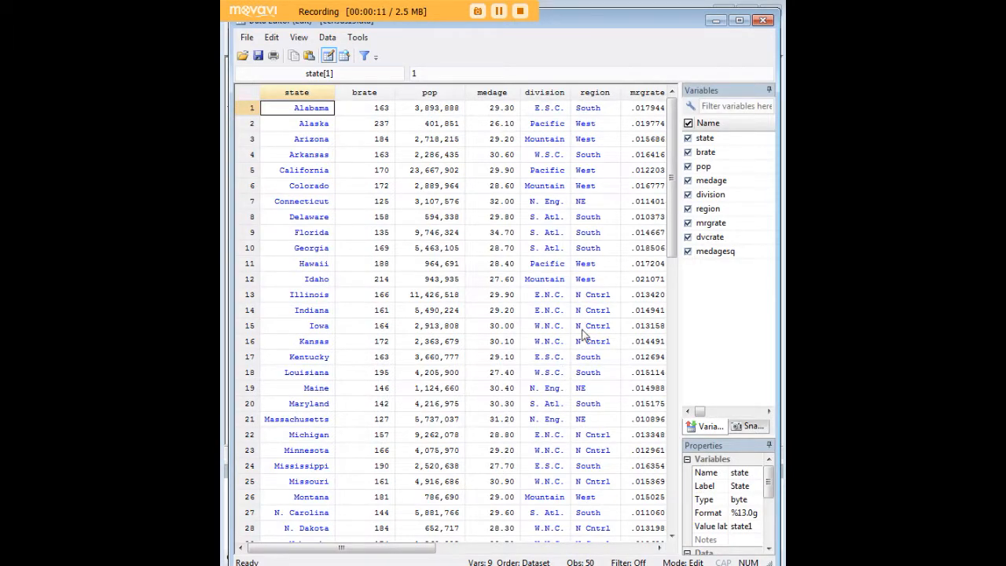
pyautogui.moveTo(334, 318)
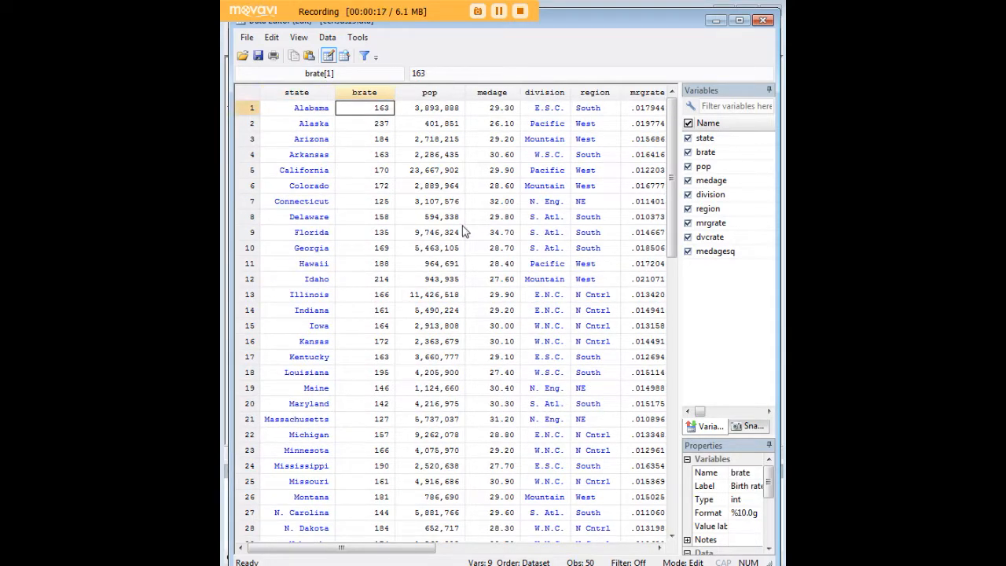
pyautogui.click(430, 107)
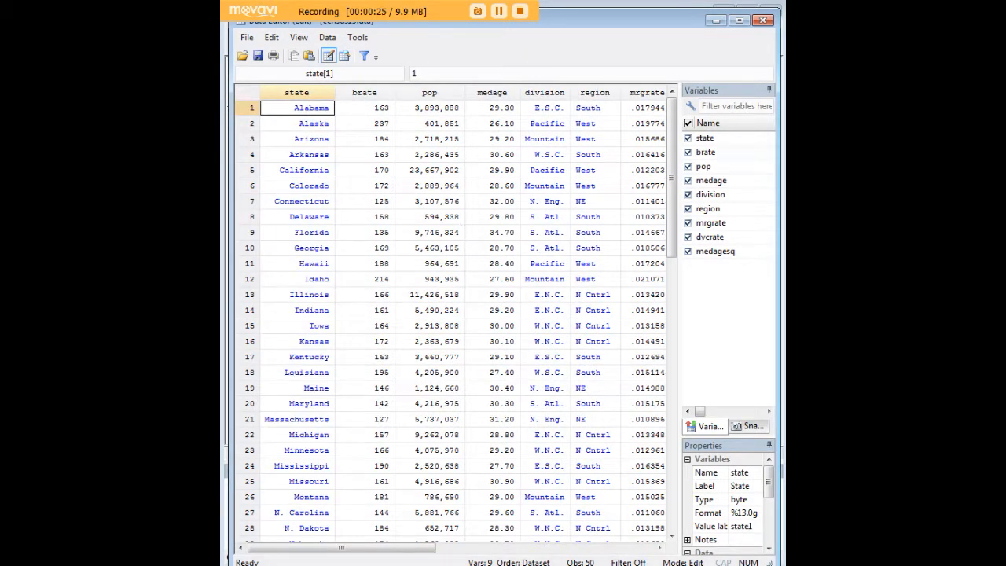
pyautogui.moveTo(652, 138)
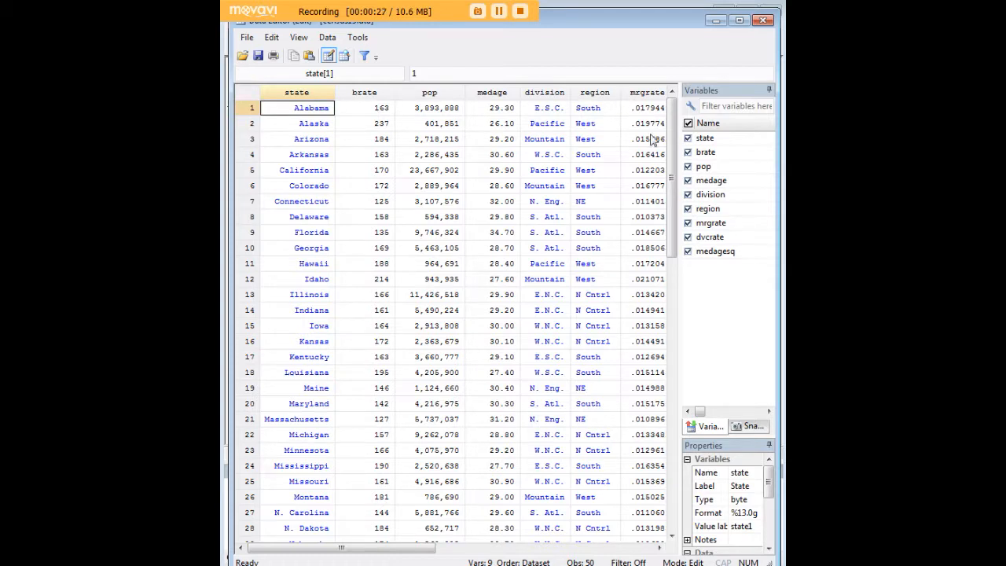
pyautogui.click(297, 123)
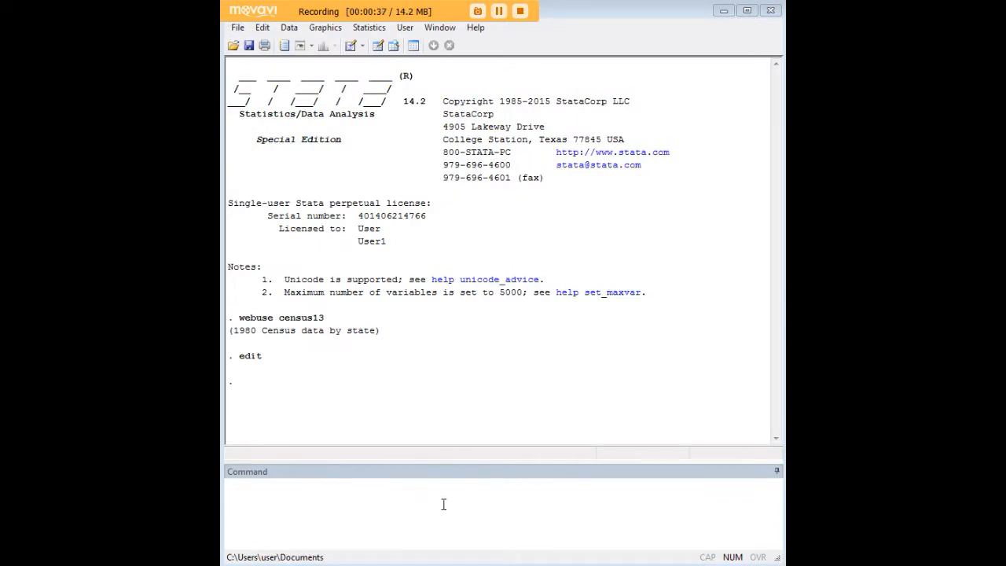
# Step: Enter 'collapse brate (median) dvcrate, by(region)' without running it yet
pyautogui.write('collapse brate (median) dvcrate, by(region)')
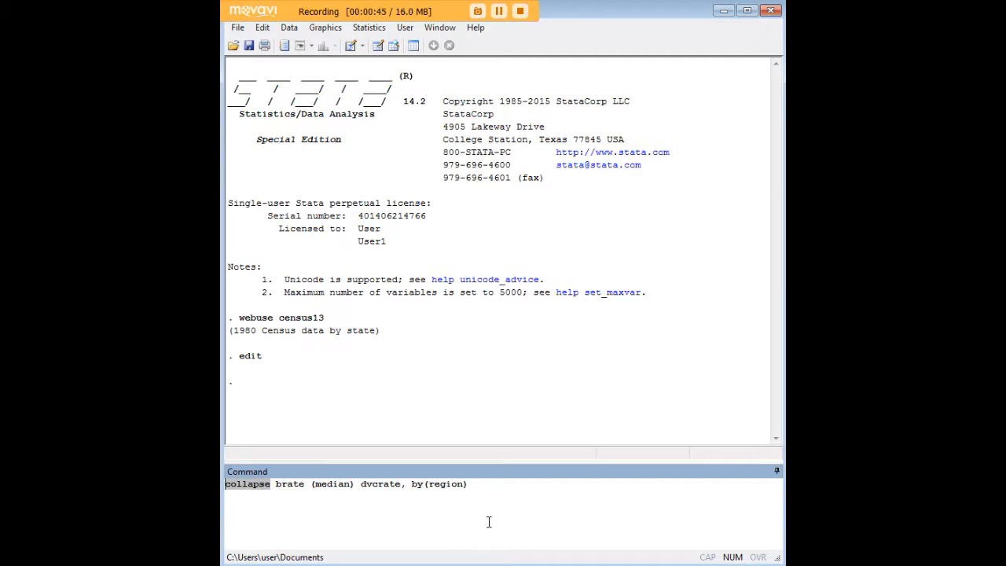
pyautogui.moveTo(495, 519)
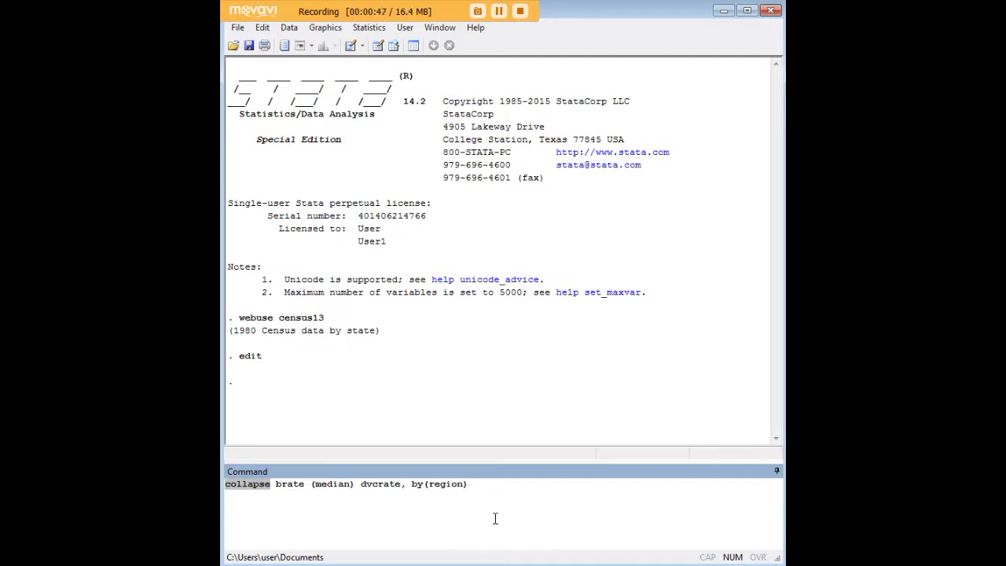
pyautogui.moveTo(289, 485)
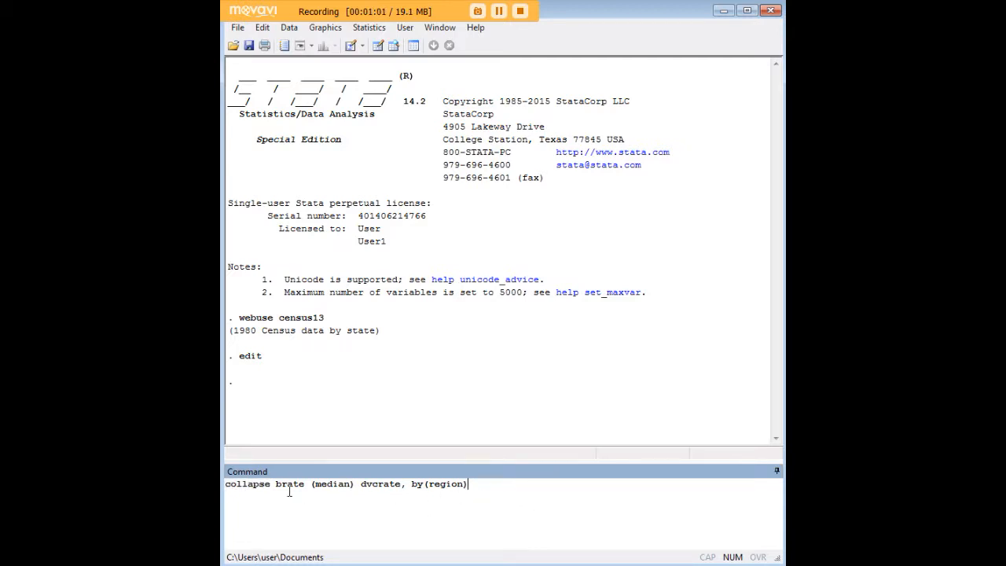
# Step: Run the collapse and inspect the four region rows, including NE's mean birth rate
pyautogui.doubleClick(291, 484)
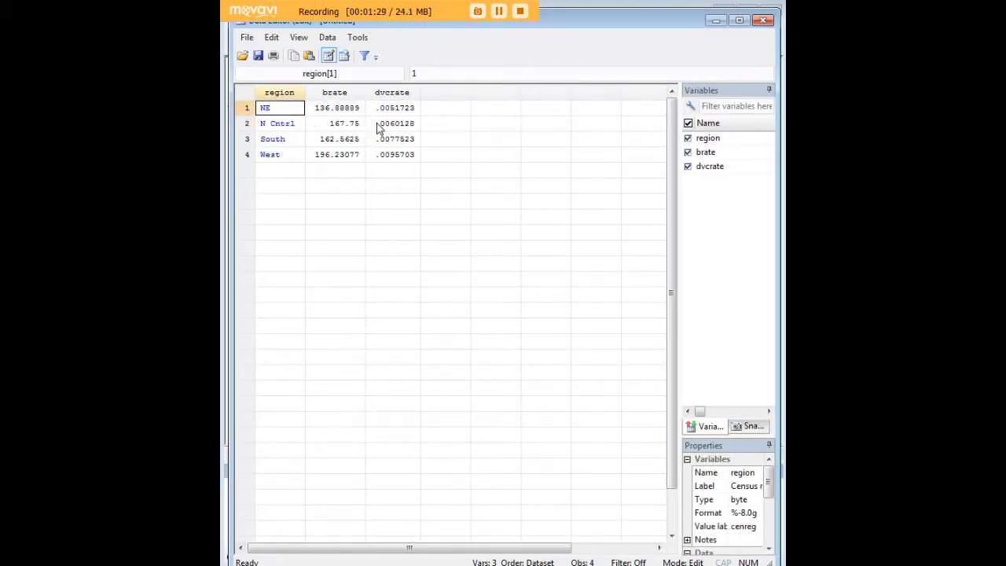
pyautogui.click(335, 106)
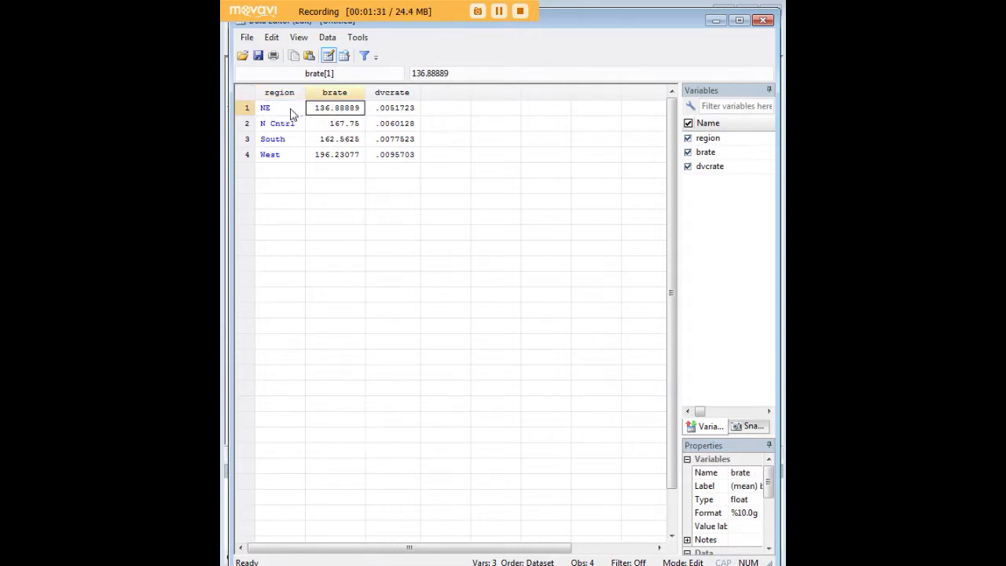
pyautogui.moveTo(333, 94)
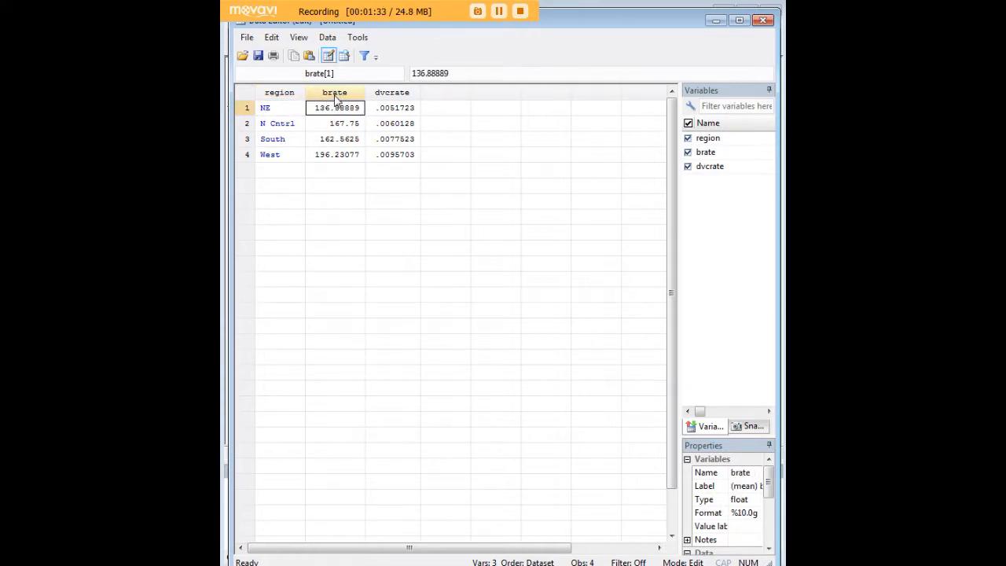
pyautogui.moveTo(421, 119)
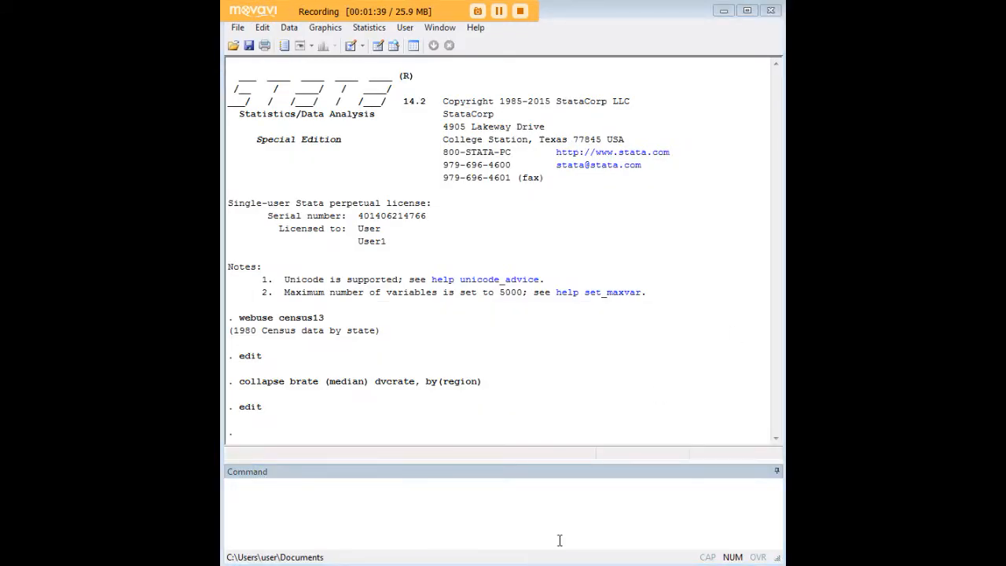
# Step: Enter clear and 'webuse census13' to reload the original data
pyautogui.write('webuse census13')
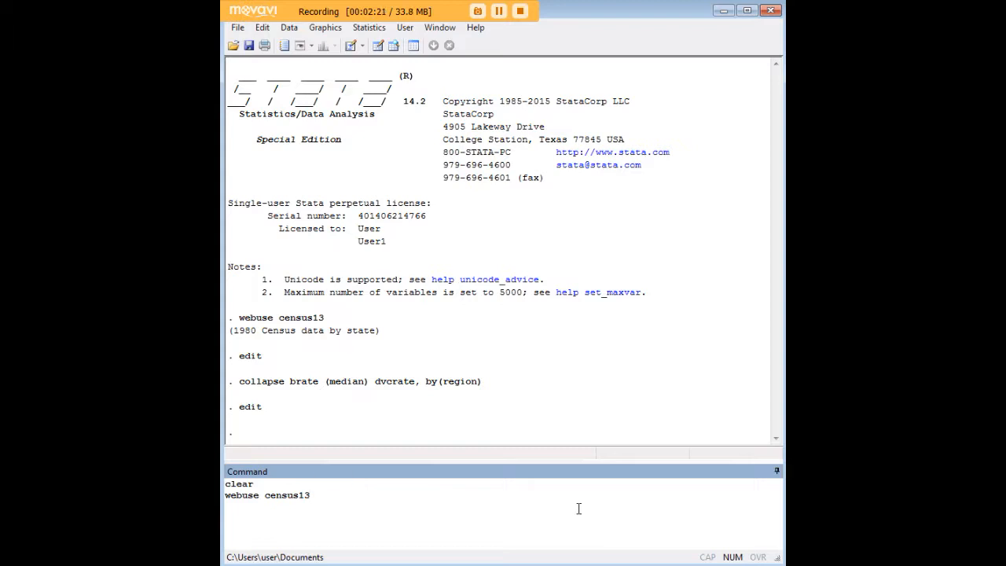
# Step: Run clear and reload census13, then close the view of the full 50-state data
pyautogui.press('Return')
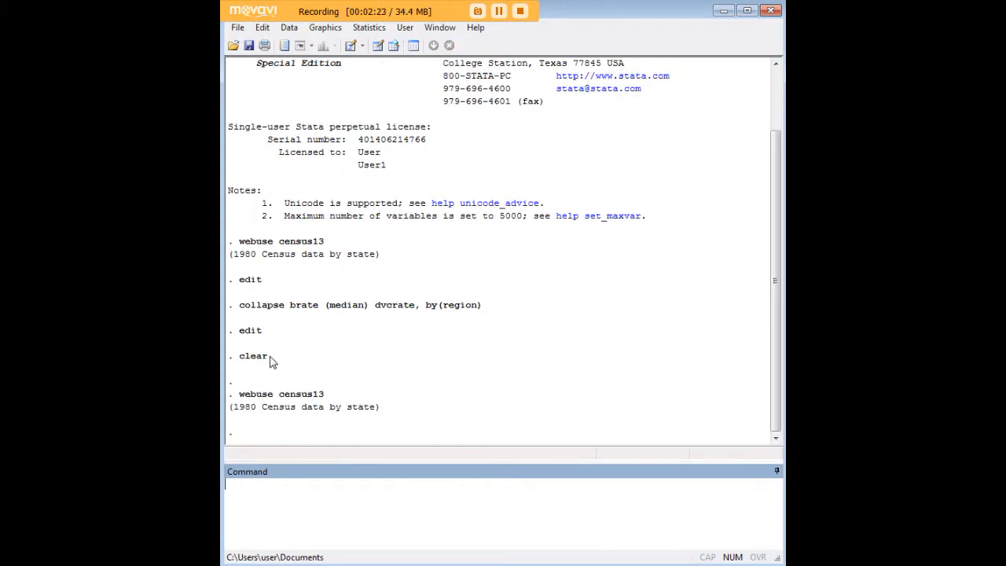
pyautogui.moveTo(374, 497)
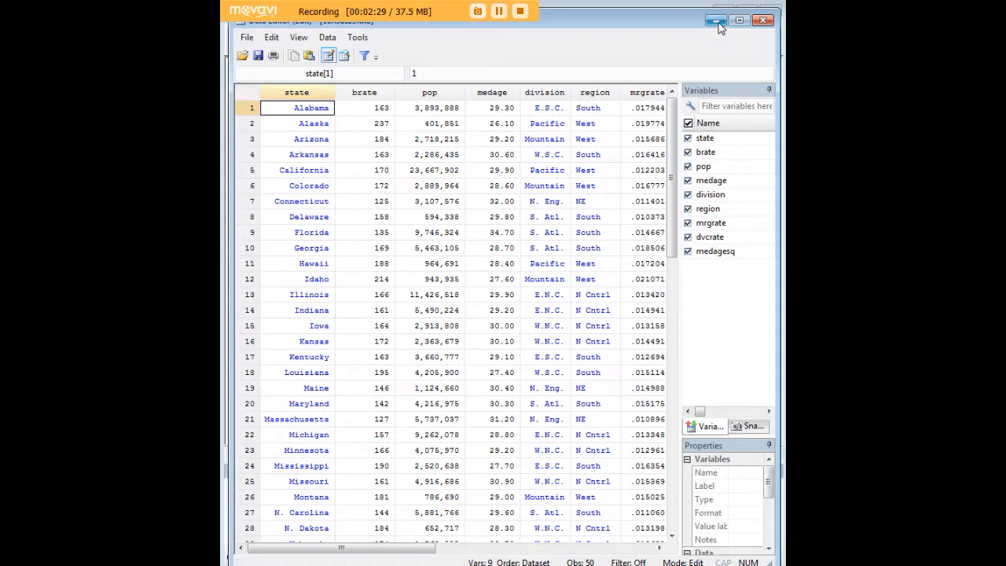
pyautogui.click(709, 22)
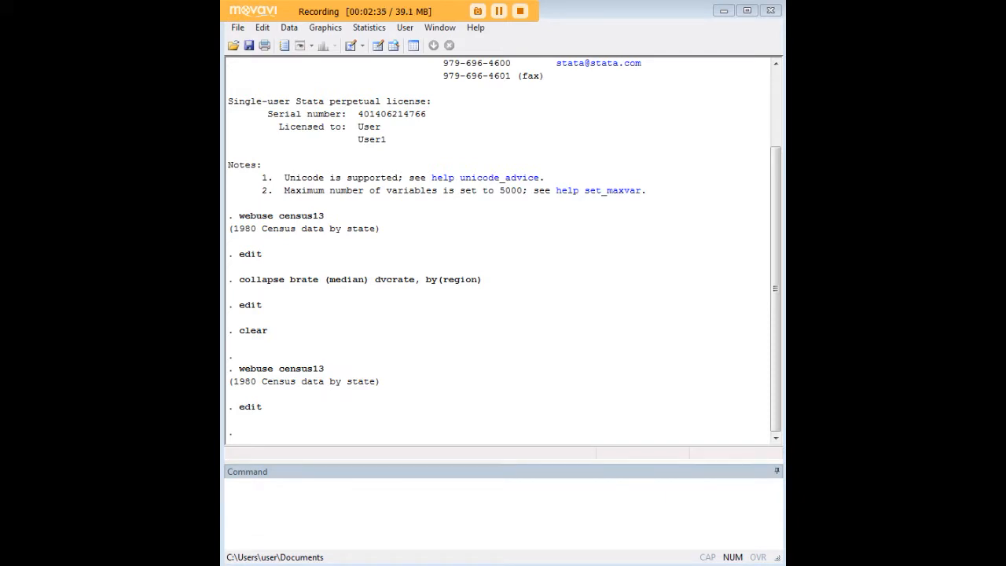
# Step: Enter 'collapse (p75) pop, by(region)', correcting the percentile to 75
pyautogui.write('collapse (p75) pop, by(region)')
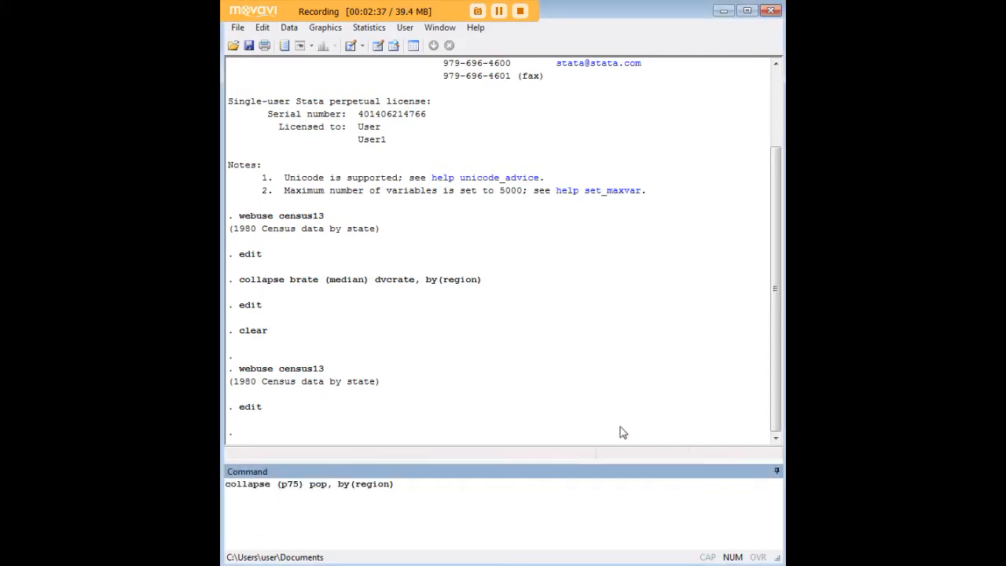
pyautogui.moveTo(381, 558)
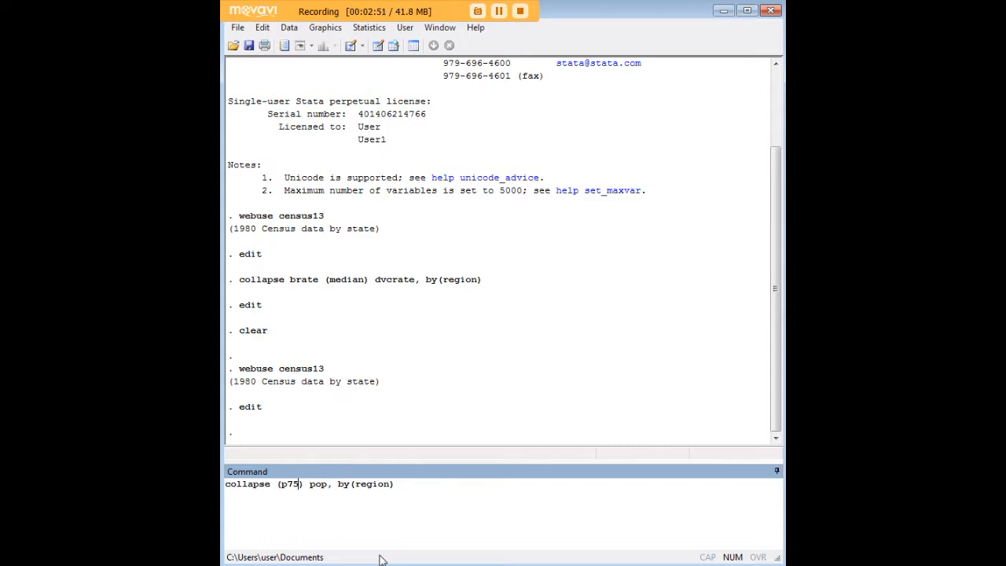
pyautogui.press('BackSpace')
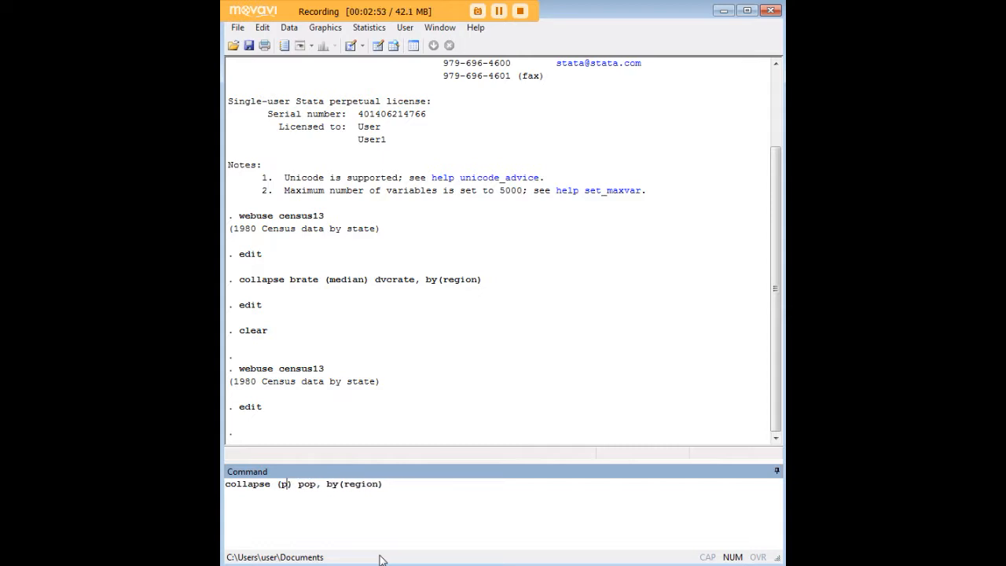
pyautogui.write('75')
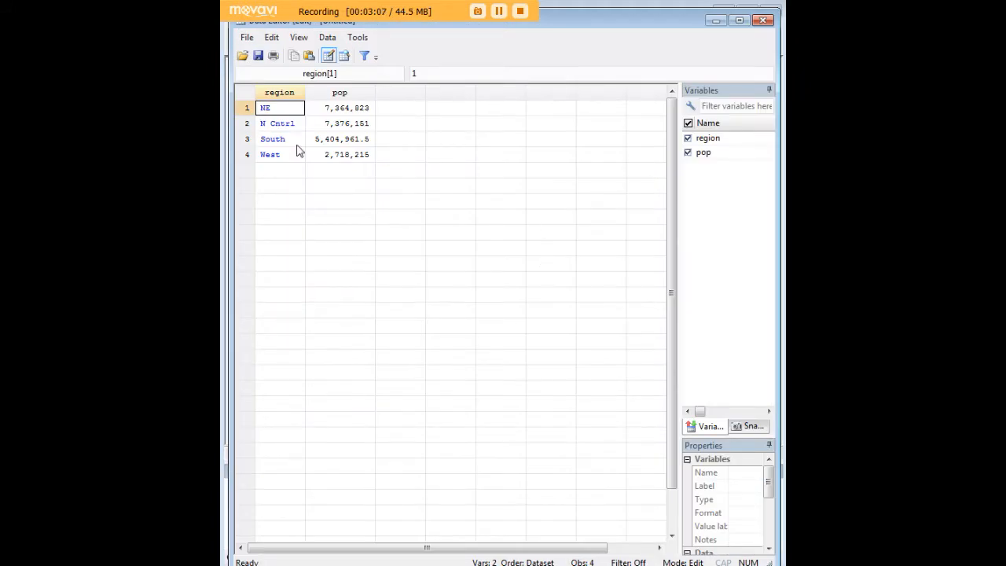
pyautogui.moveTo(289, 116)
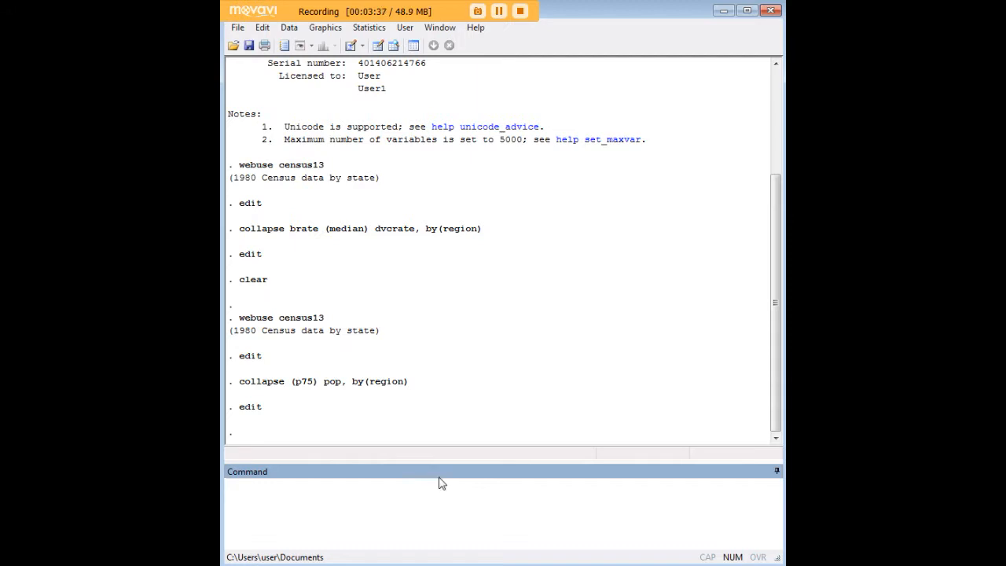
pyautogui.doubleClick(305, 382)
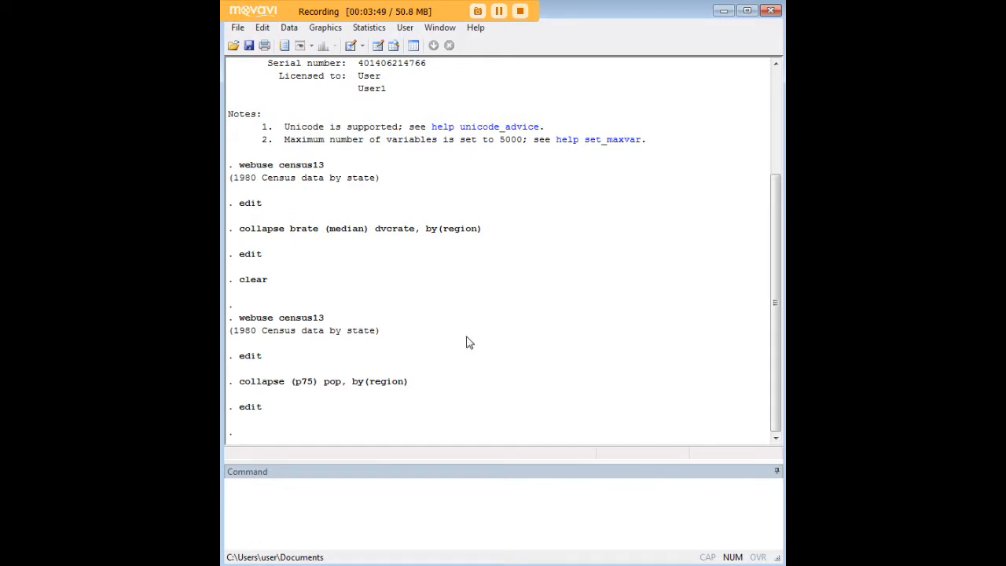
pyautogui.moveTo(521, 267)
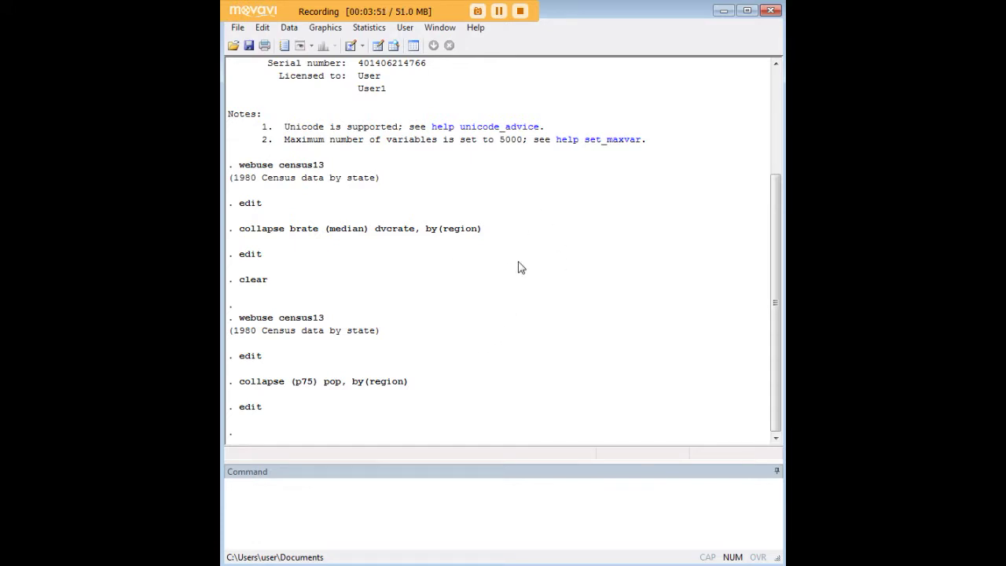
pyautogui.moveTo(515, 264)
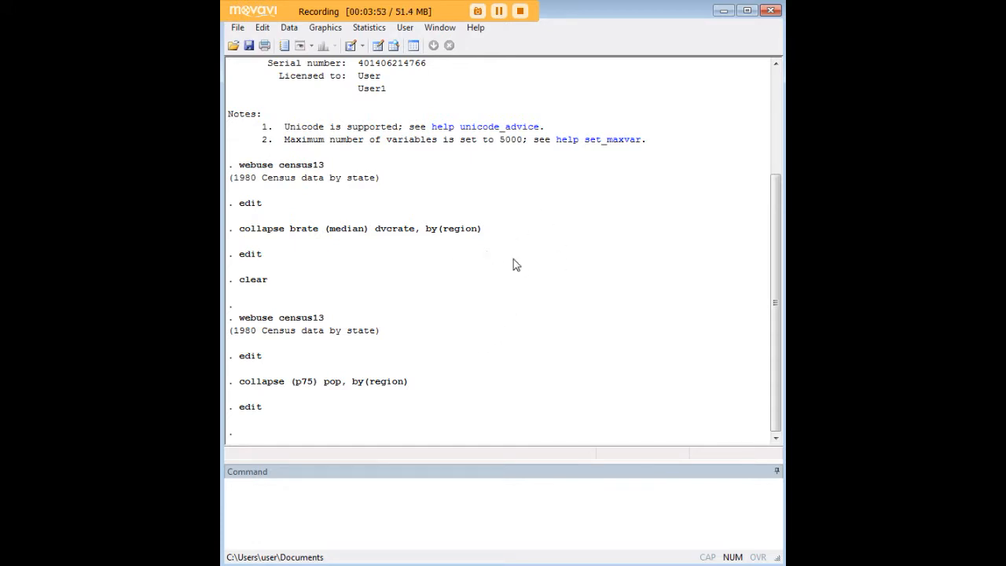
pyautogui.moveTo(332, 234)
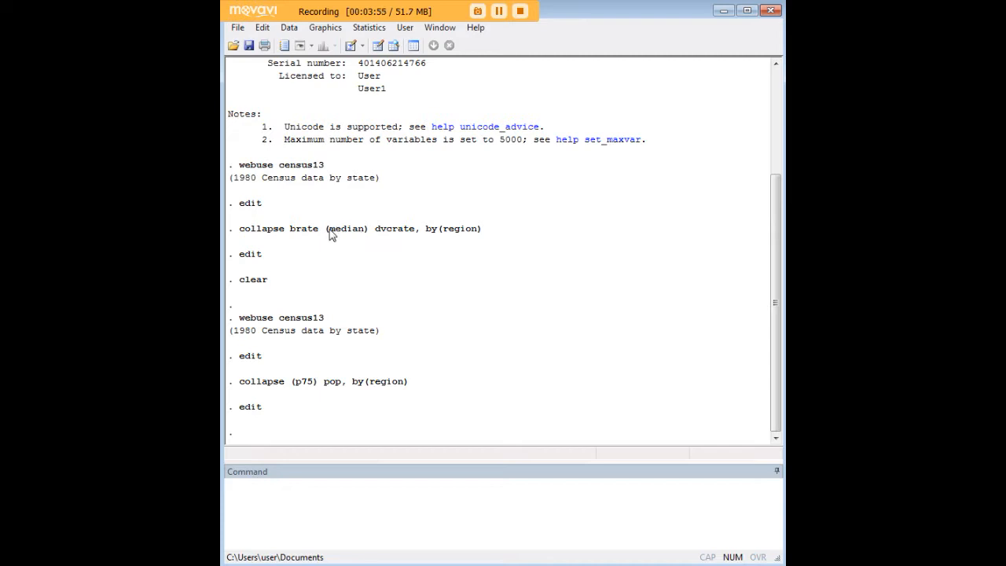